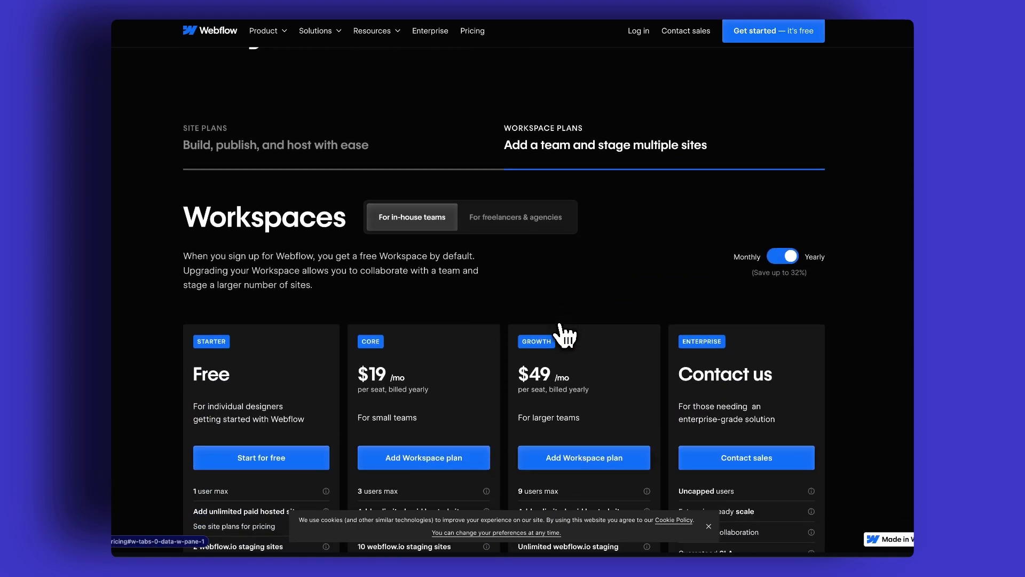
Step: Scroll the Webflow Navigator and bring up the context menu on the Main element
{"action": "scroll", "scroll_direction": "down", "scroll_amount": 3}
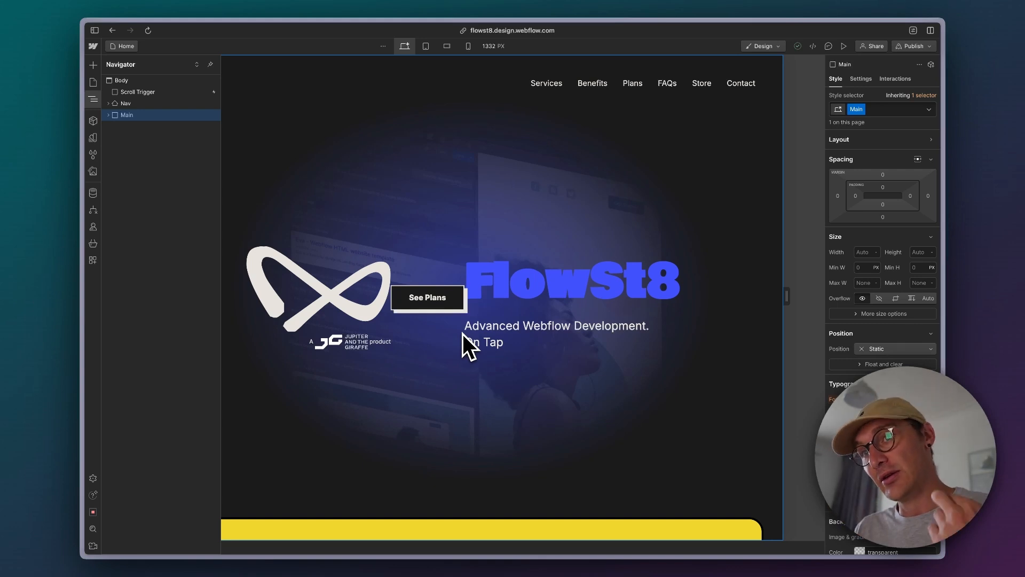
{"action": "mouse_move", "coordinate": [120, 137]}
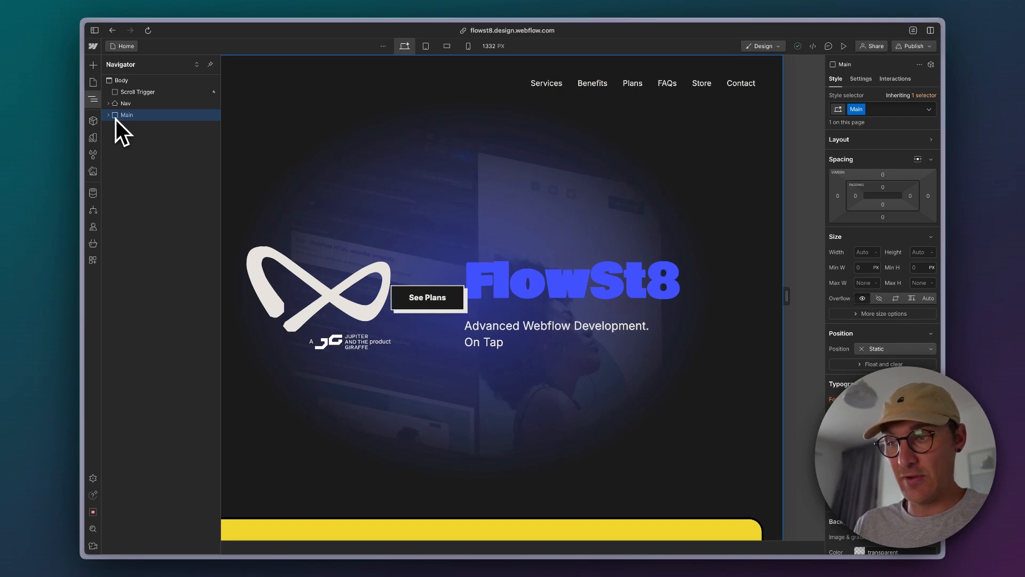
{"action": "right_click", "coordinate": [126, 114]}
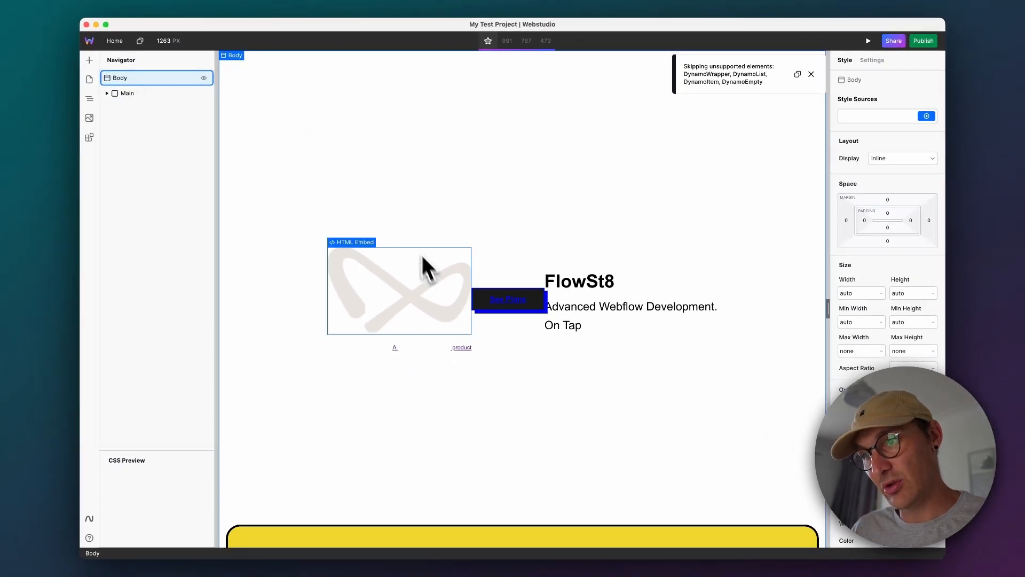
Step: Scroll the Webstudio canvas to view the pasted FlowSt8 hero with logo and heading
{"action": "scroll", "scroll_direction": "down", "scroll_amount": 3}
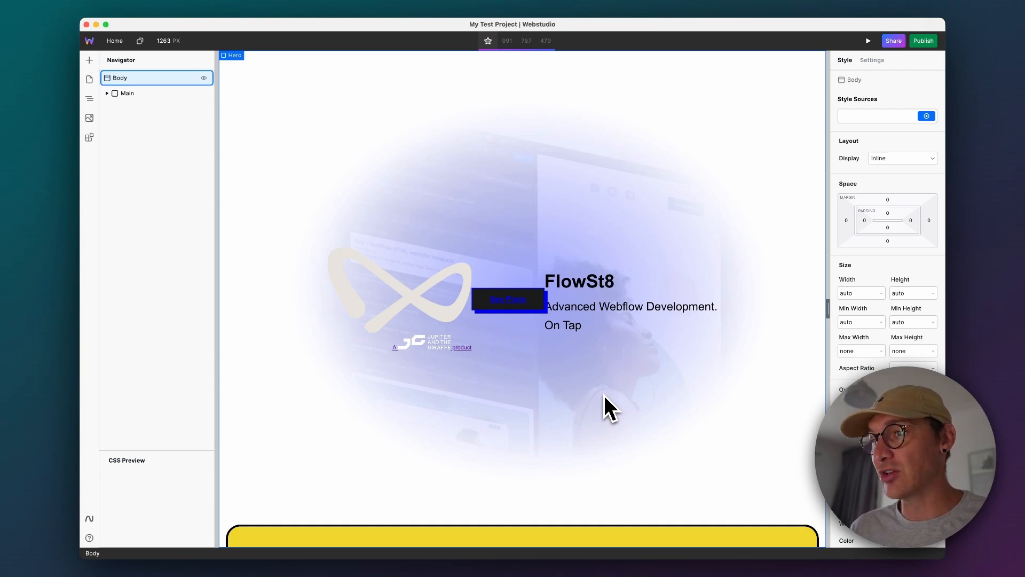
{"action": "mouse_move", "coordinate": [617, 400]}
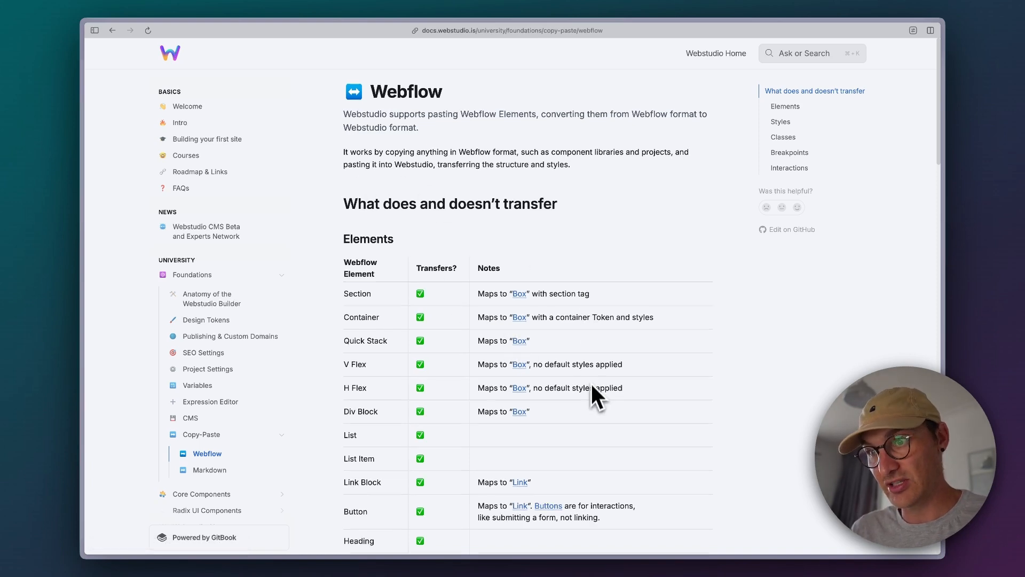
Step: Scroll the Webflow copy-paste docs through the Elements table to the Styles section
{"action": "scroll", "scroll_direction": "down", "scroll_amount": 3}
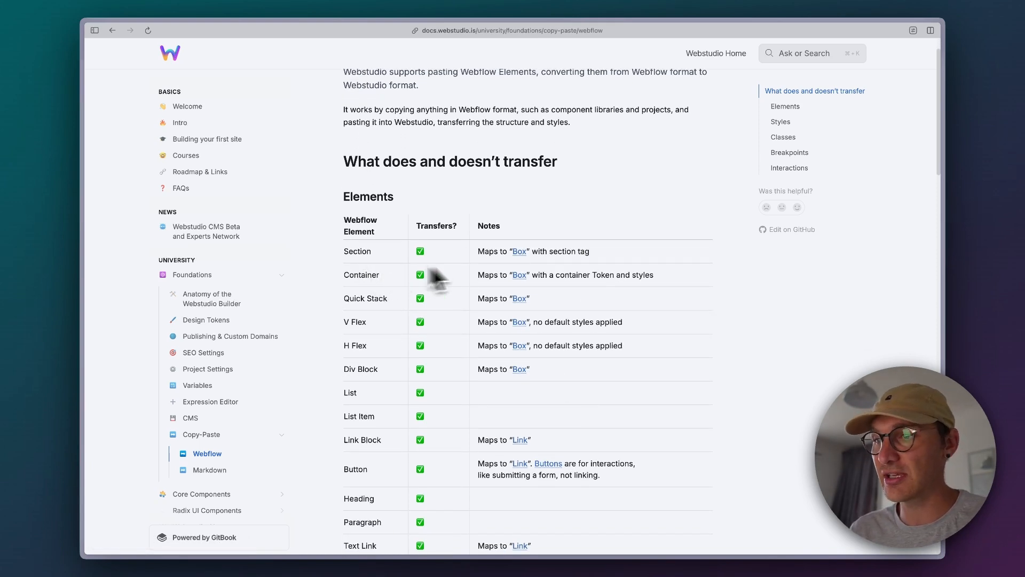
{"action": "scroll", "scroll_direction": "down", "scroll_amount": 3}
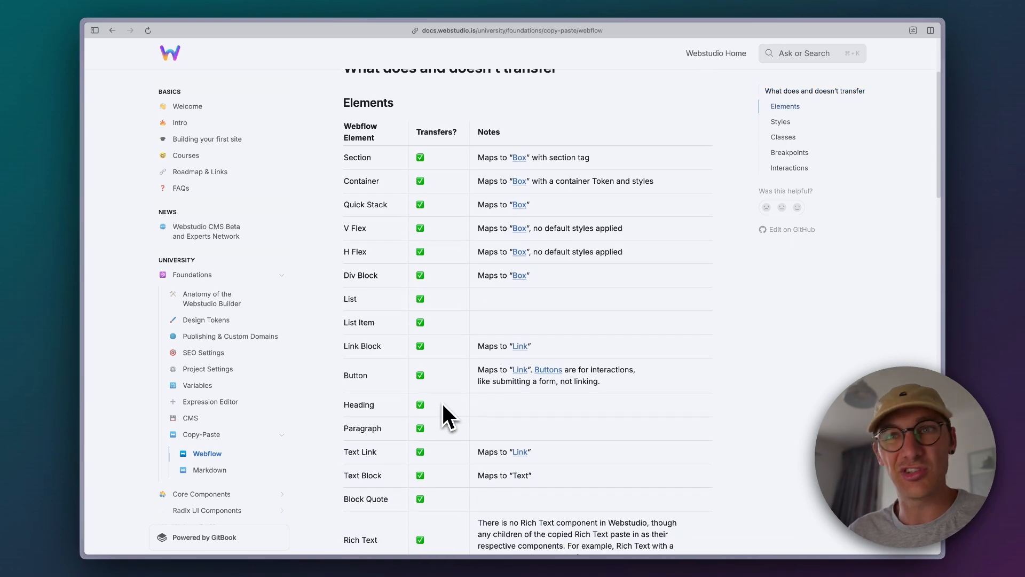
{"action": "scroll", "scroll_direction": "down", "scroll_amount": 3}
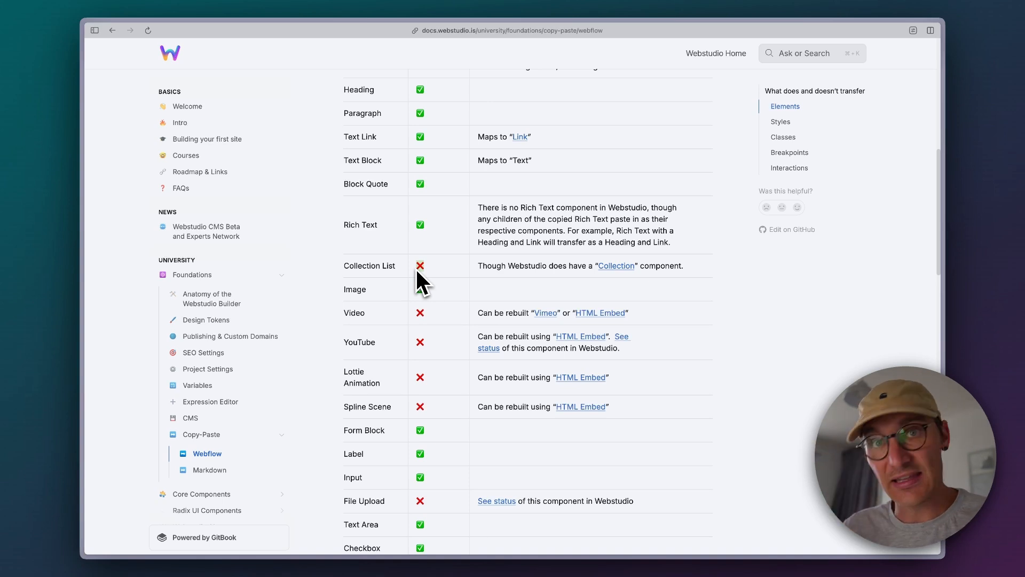
{"action": "scroll", "scroll_direction": "down", "scroll_amount": 3}
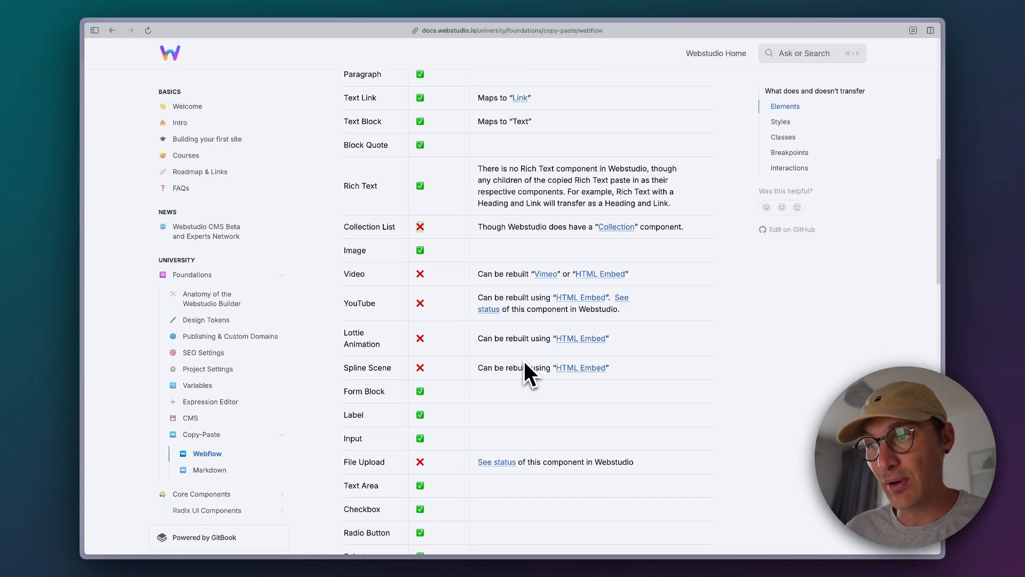
{"action": "mouse_move", "coordinate": [475, 291]}
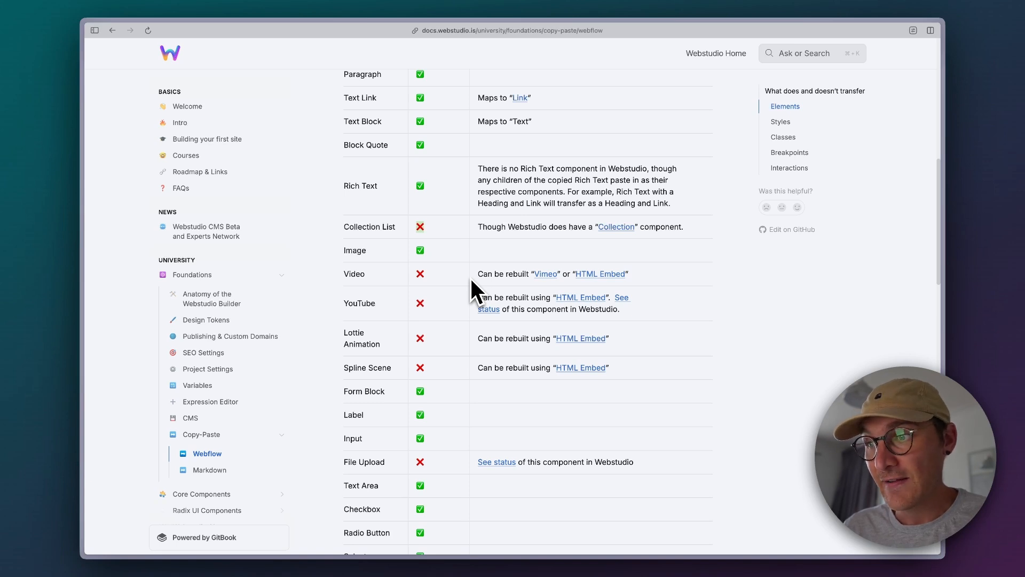
{"action": "mouse_move", "coordinate": [555, 284]}
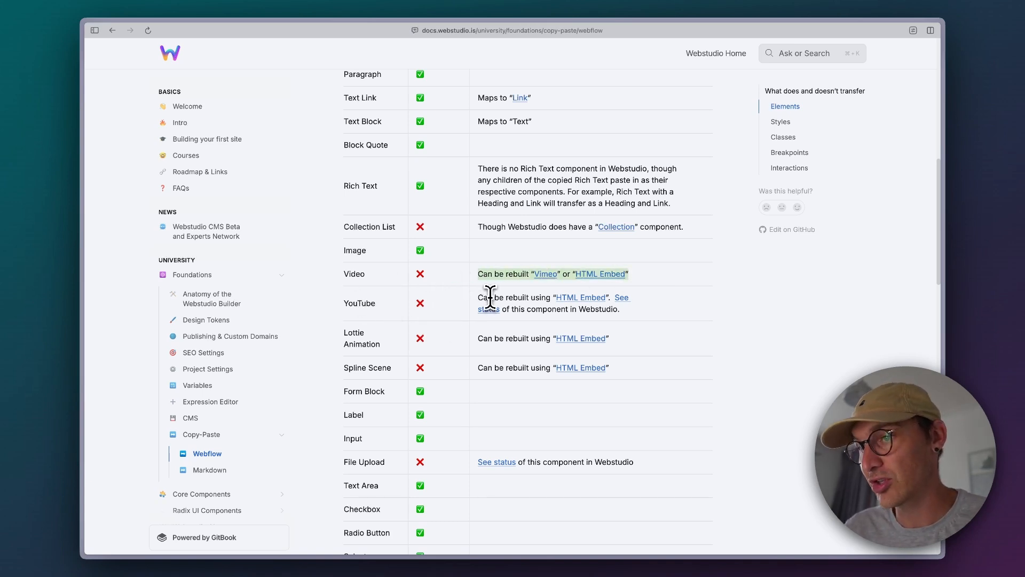
{"action": "scroll", "scroll_direction": "down", "scroll_amount": 3}
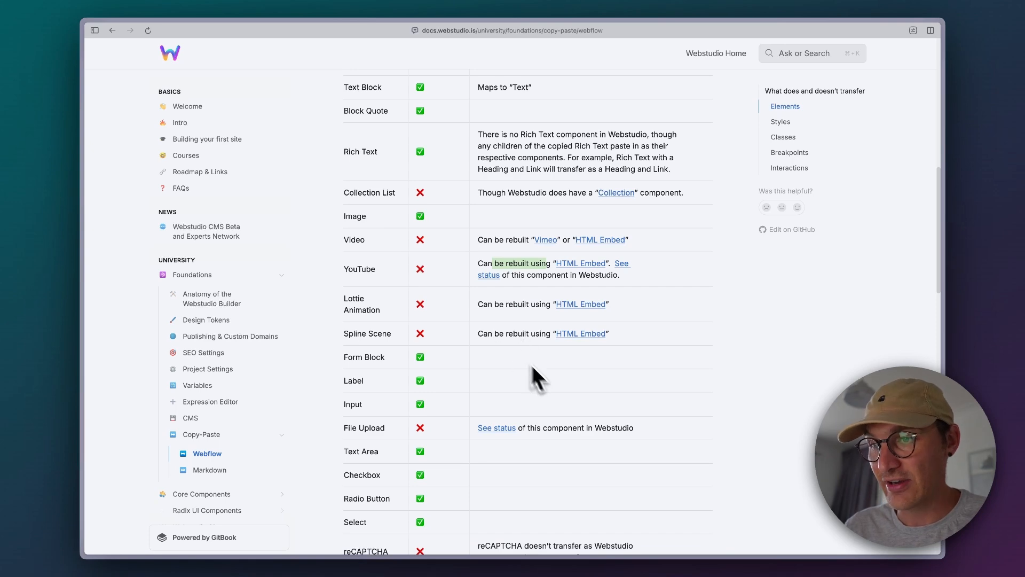
{"action": "scroll", "scroll_direction": "down", "scroll_amount": 3}
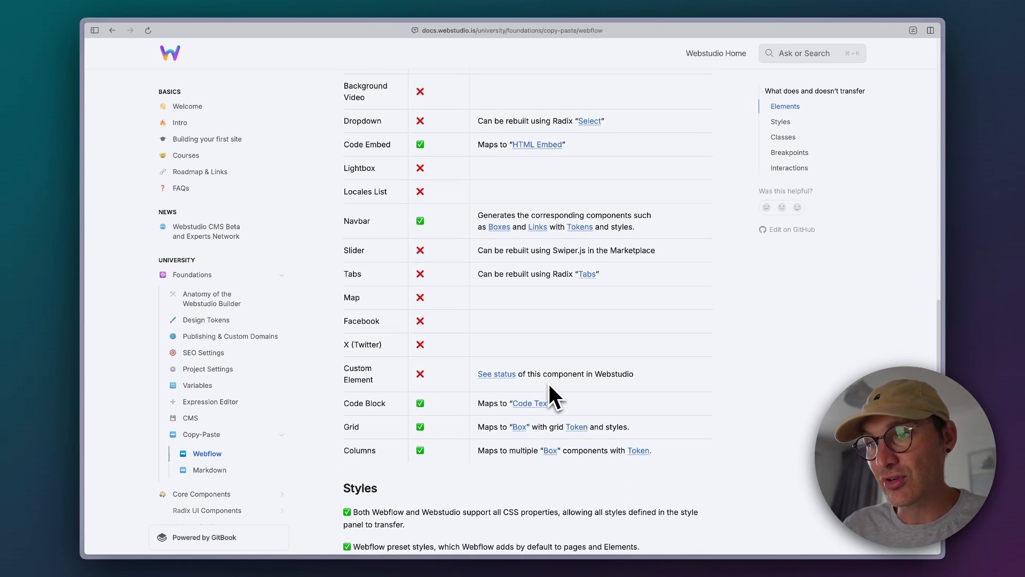
Step: Read through the Styles, Classes, Breakpoints and Interactions docs sections
{"action": "scroll", "scroll_direction": "down", "scroll_amount": 3}
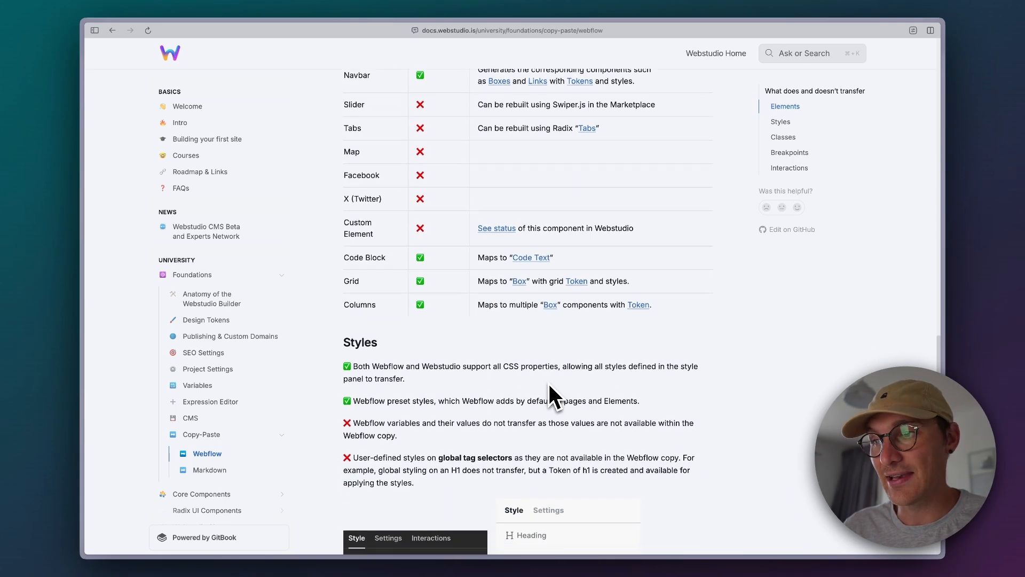
{"action": "scroll", "scroll_direction": "down", "scroll_amount": 3}
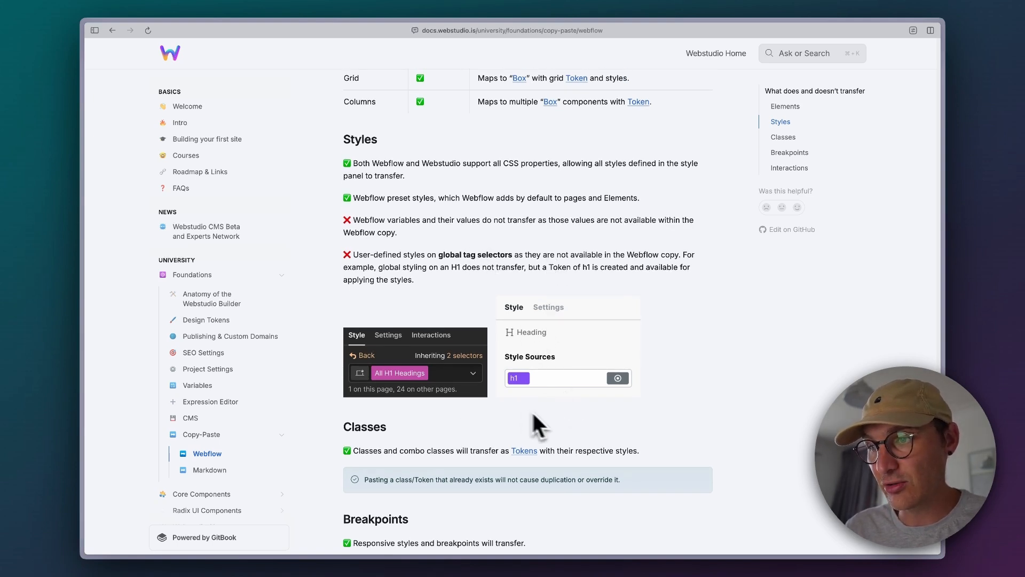
{"action": "scroll", "scroll_direction": "down", "scroll_amount": 3}
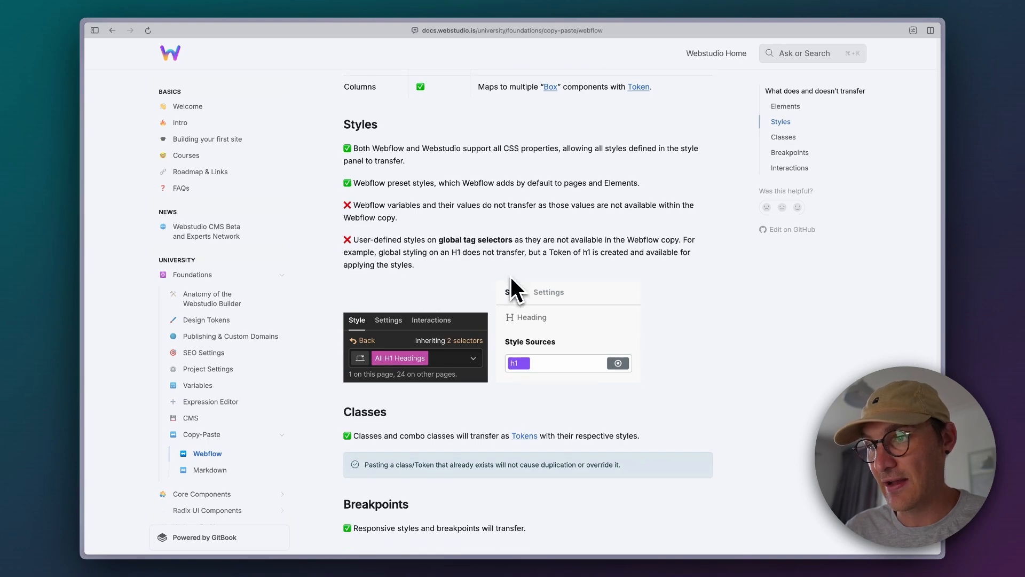
{"action": "scroll", "scroll_direction": "down", "scroll_amount": 3}
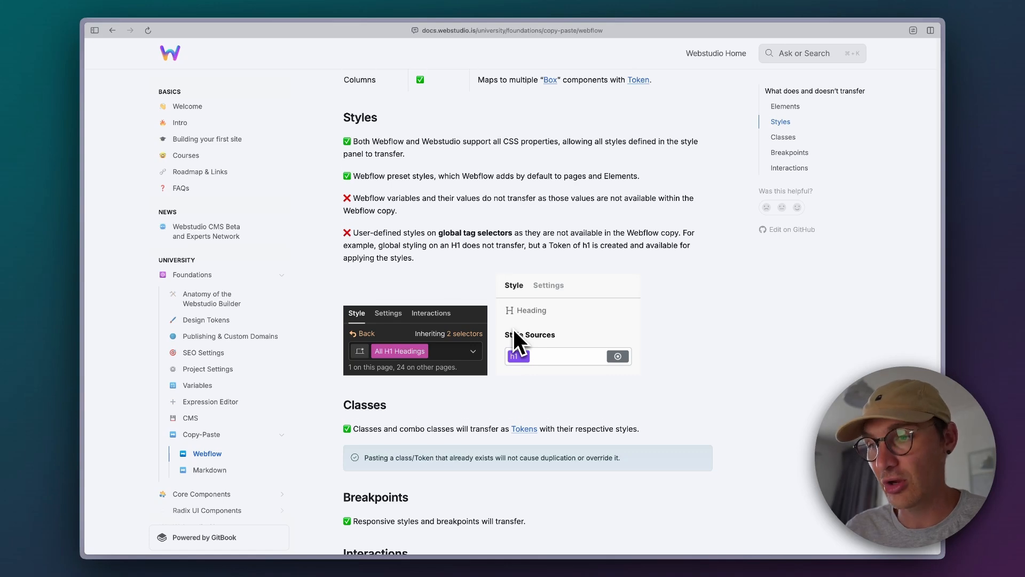
{"action": "scroll", "scroll_direction": "down", "scroll_amount": 3}
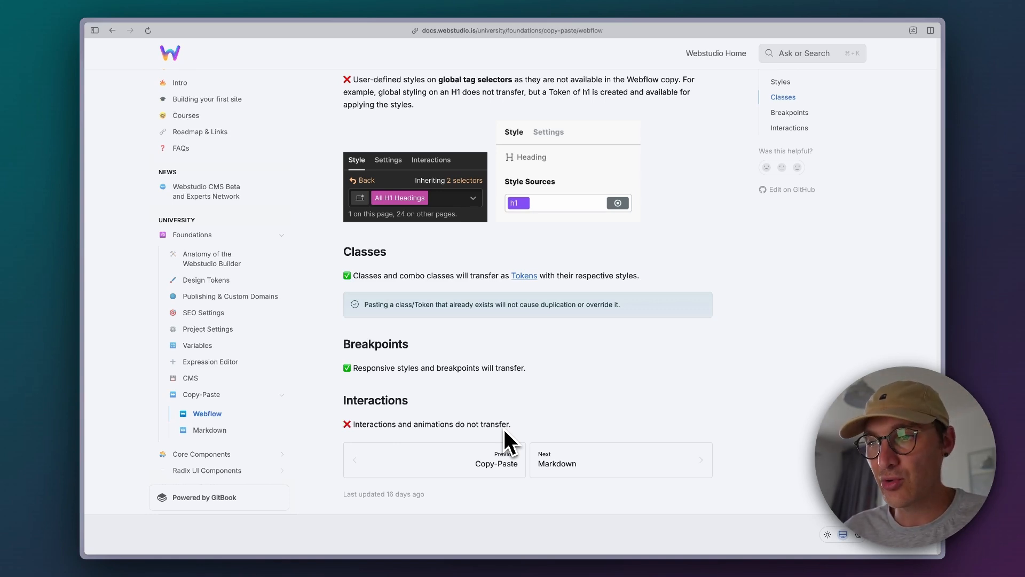
{"action": "mouse_move", "coordinate": [451, 451]}
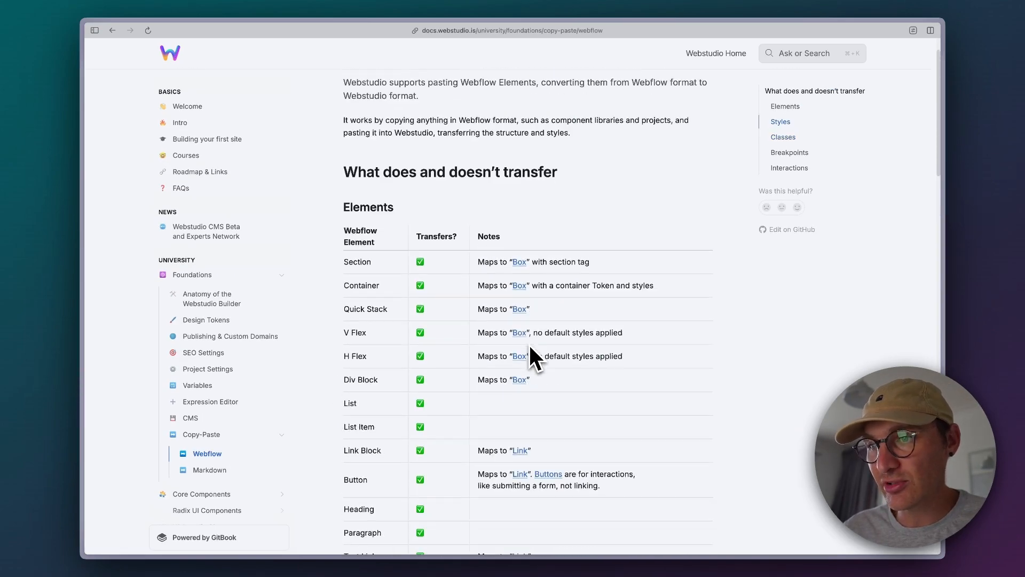
{"action": "scroll", "scroll_direction": "down", "scroll_amount": 3}
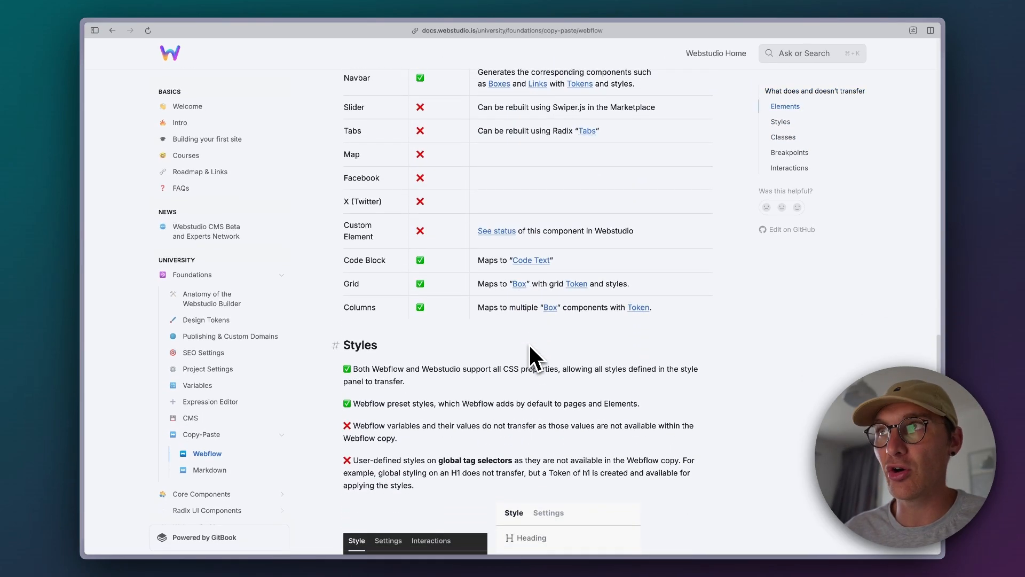
{"action": "scroll", "scroll_direction": "down", "scroll_amount": 3}
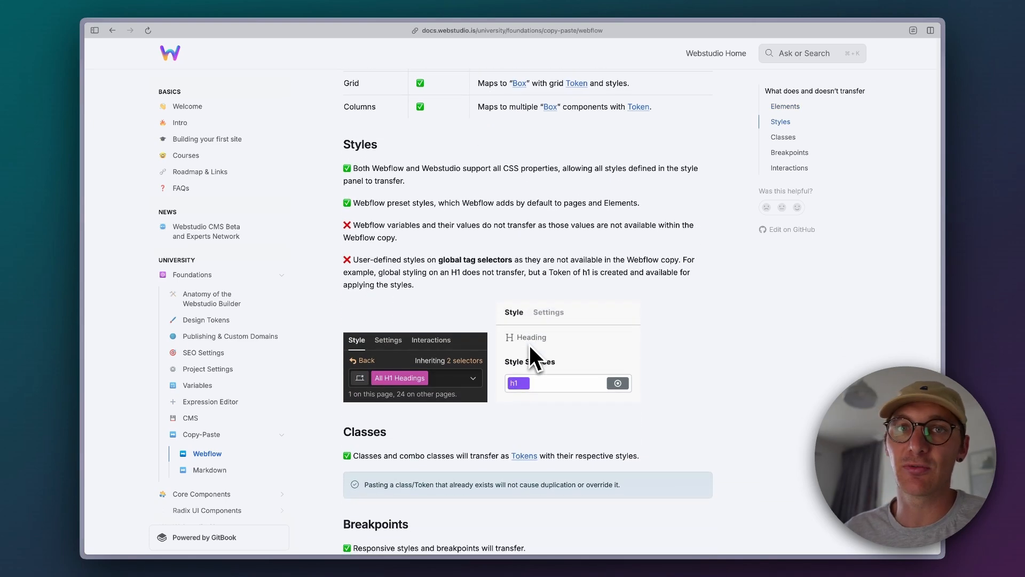
{"action": "scroll", "scroll_direction": "down", "scroll_amount": 3}
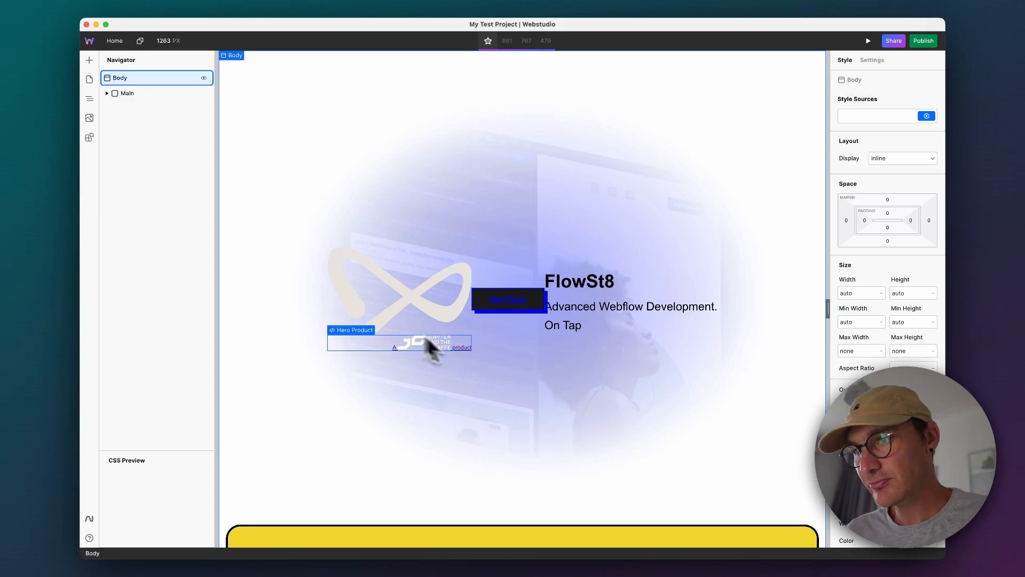
Step: Scroll the Webstudio canvas down to the yellow Services section
{"action": "scroll", "scroll_direction": "down", "scroll_amount": 3}
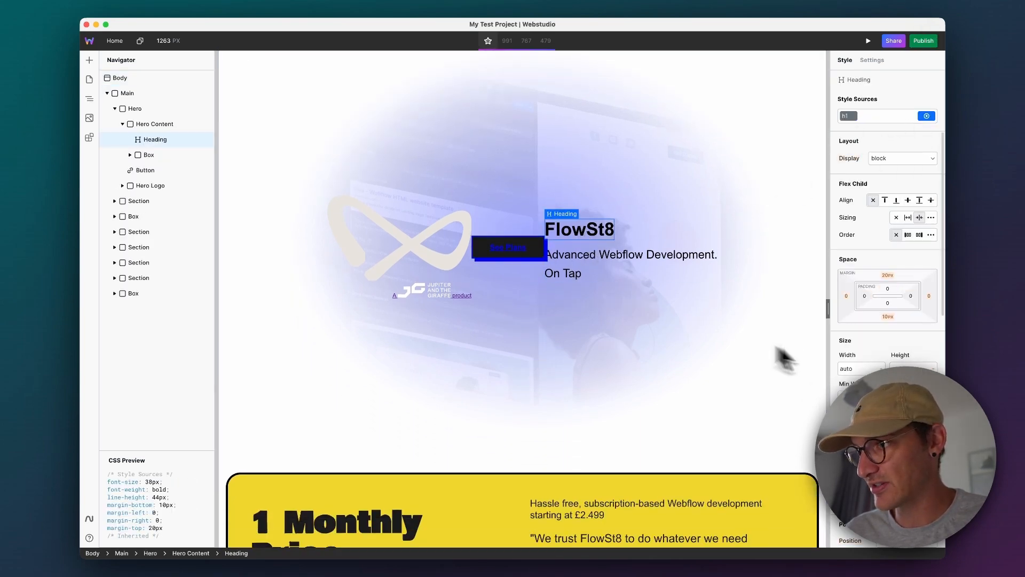
{"action": "scroll", "scroll_direction": "down", "scroll_amount": 3}
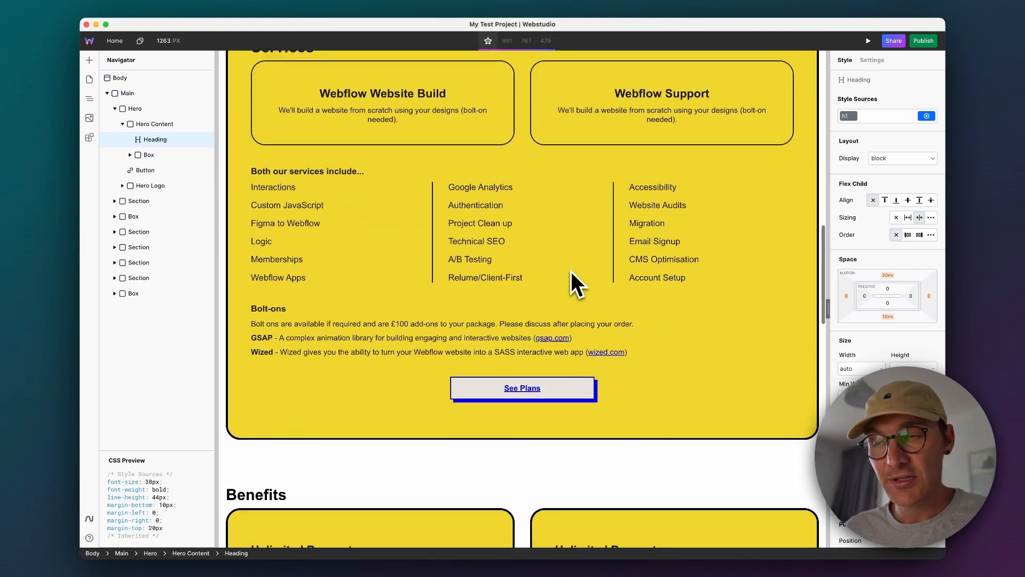